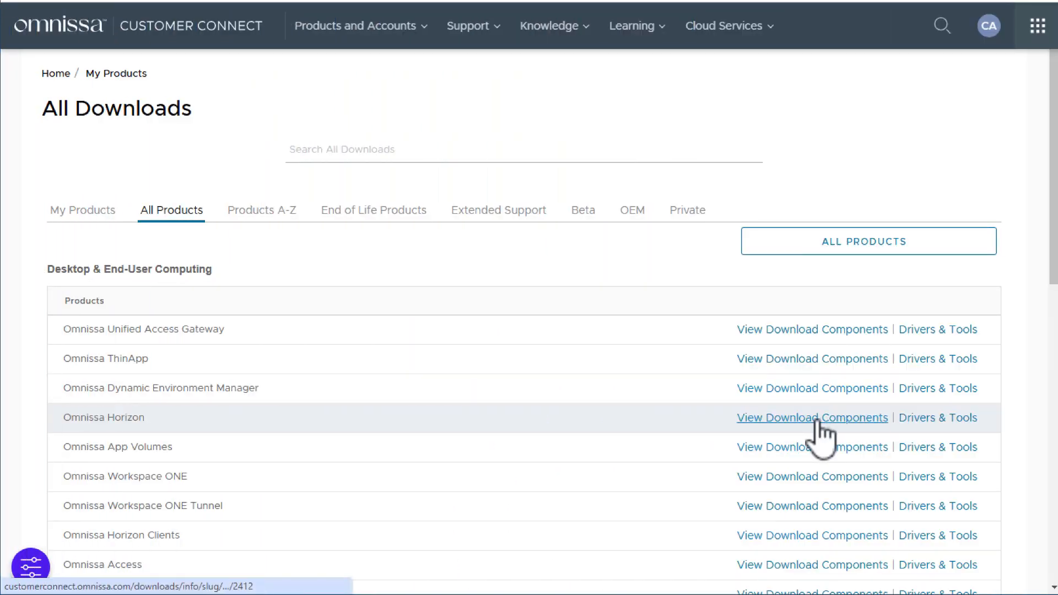
# Step: Download the Horizon 8 2412 Enterprise Connection Server installer and run it as administrator
pyautogui.click(812, 417)
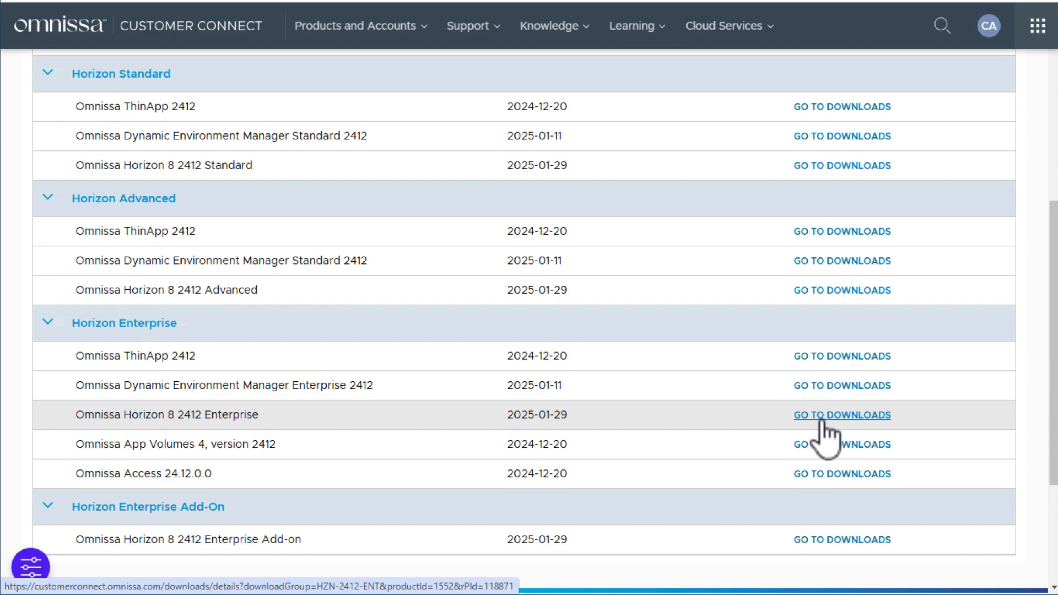
pyautogui.click(840, 415)
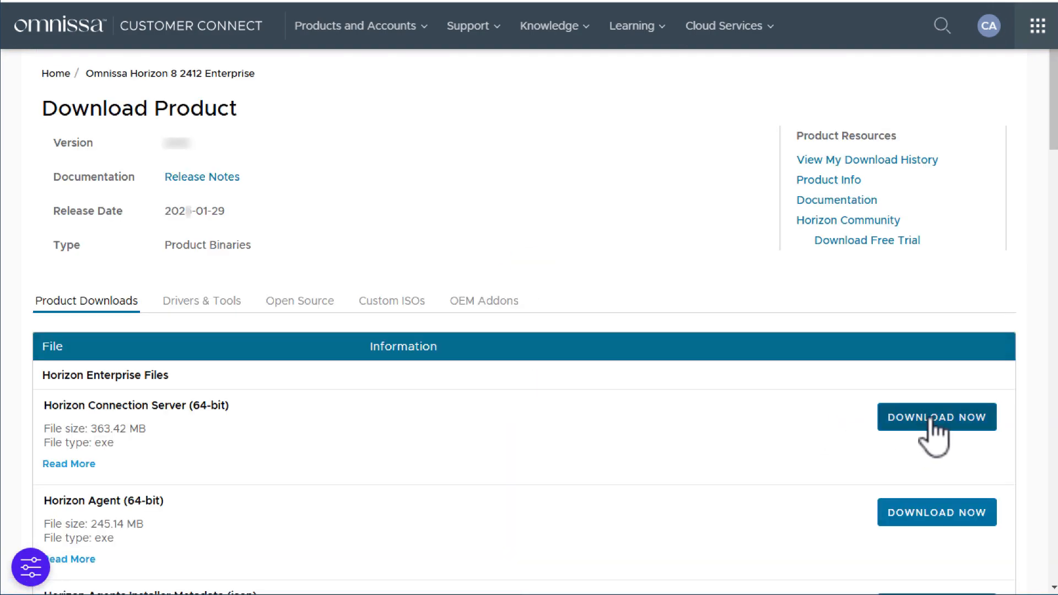
pyautogui.rightClick(324, 165)
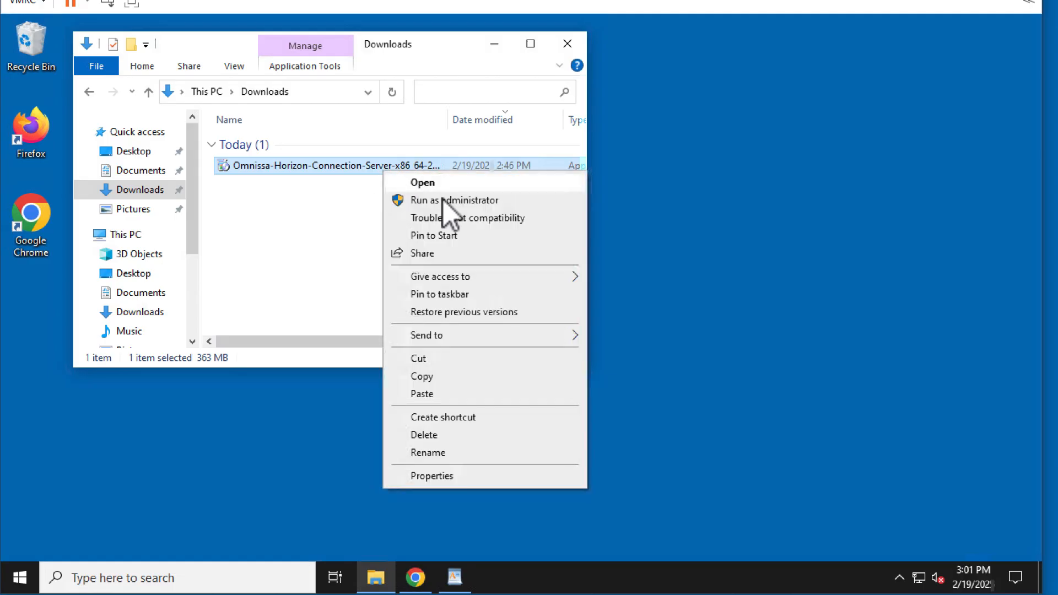
pyautogui.click(454, 200)
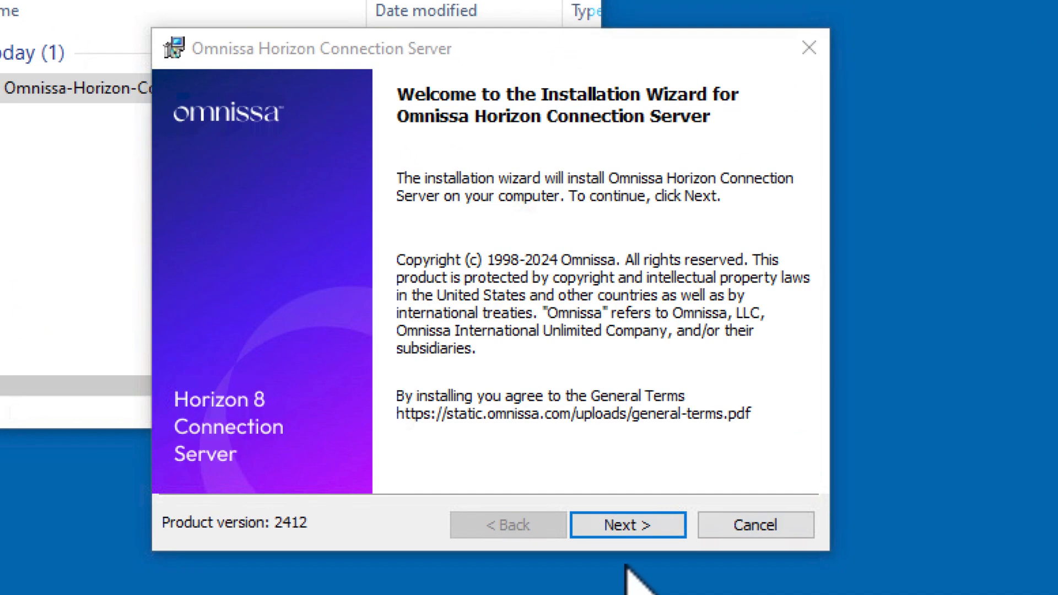
# Step: Pass the welcome page and accept the default destination folder
pyautogui.click(627, 524)
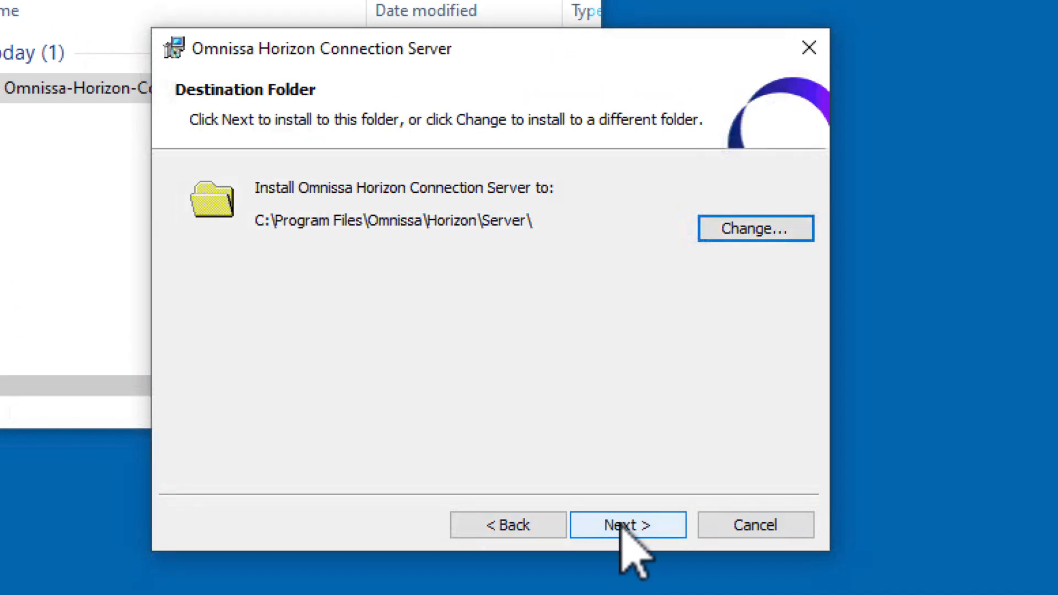
pyautogui.click(627, 524)
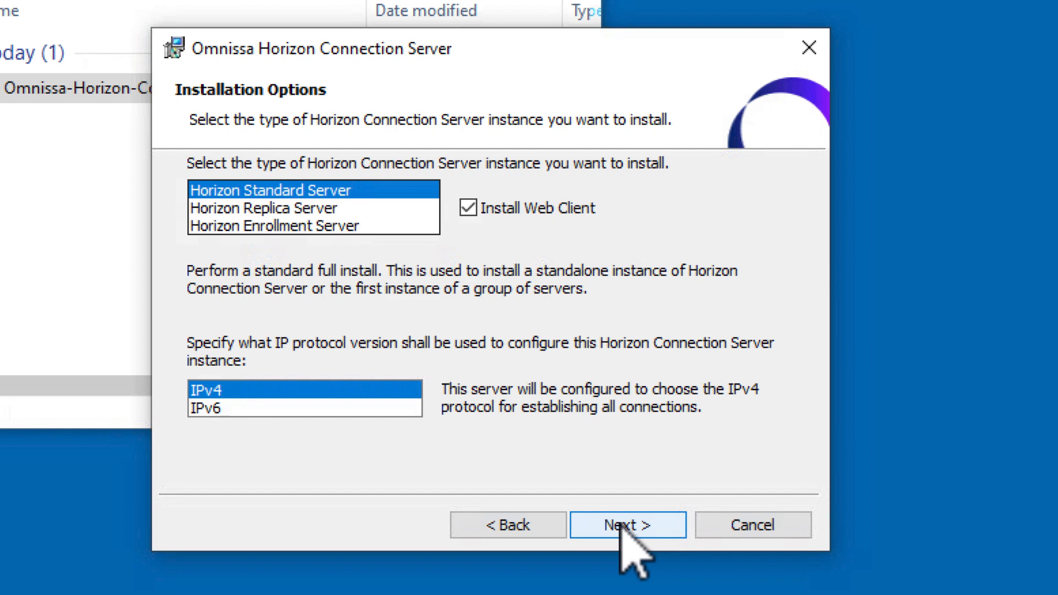
# Step: Choose Standard Server on IPv4, enter the data recovery password, auto-configure the firewall and authorize the domain administrator
pyautogui.click(627, 524)
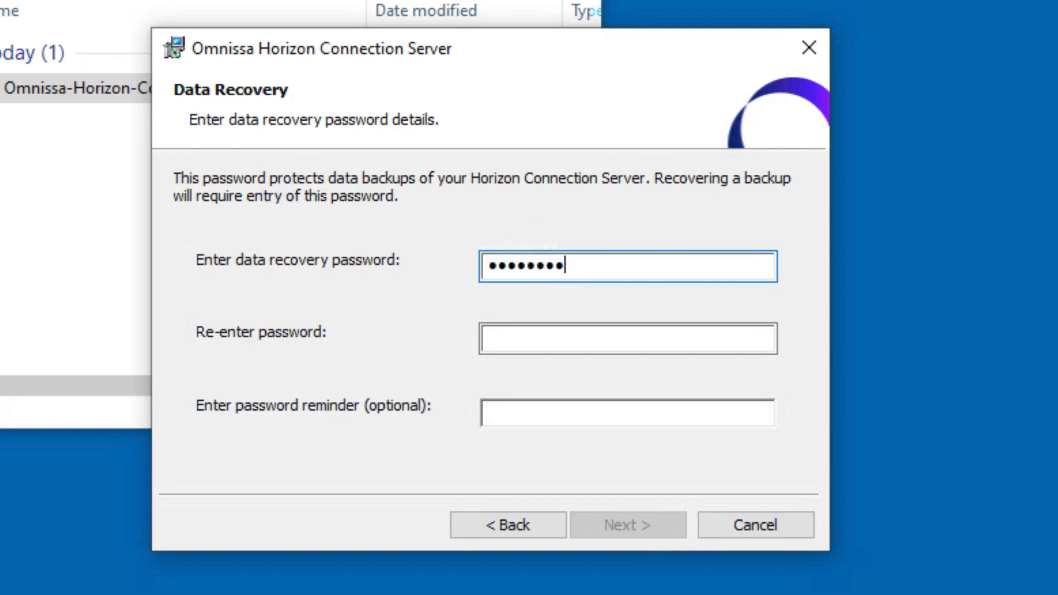
pyautogui.write('•••')
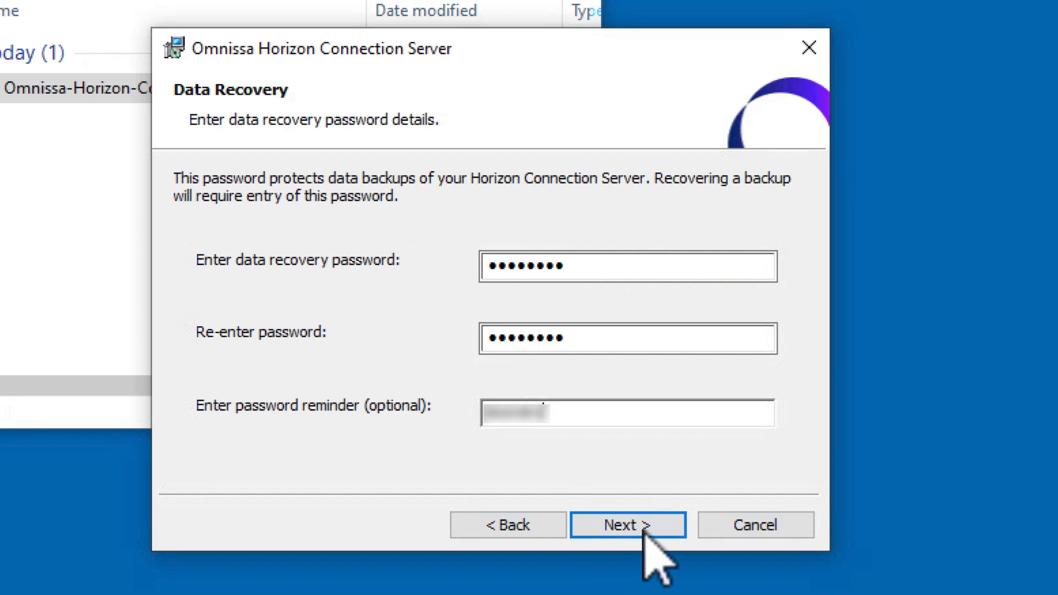
pyautogui.click(626, 525)
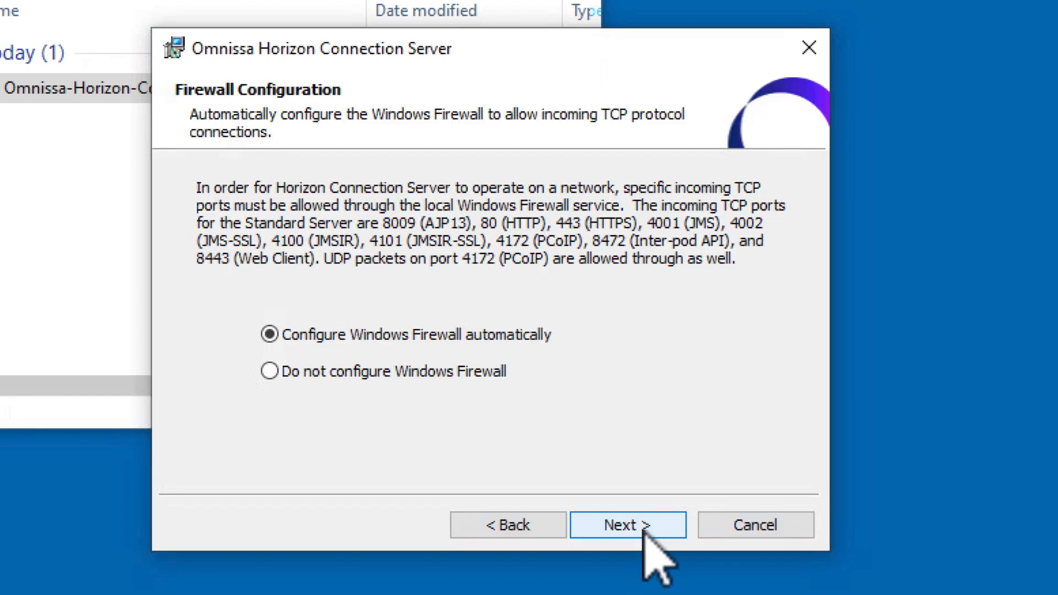
pyautogui.click(627, 524)
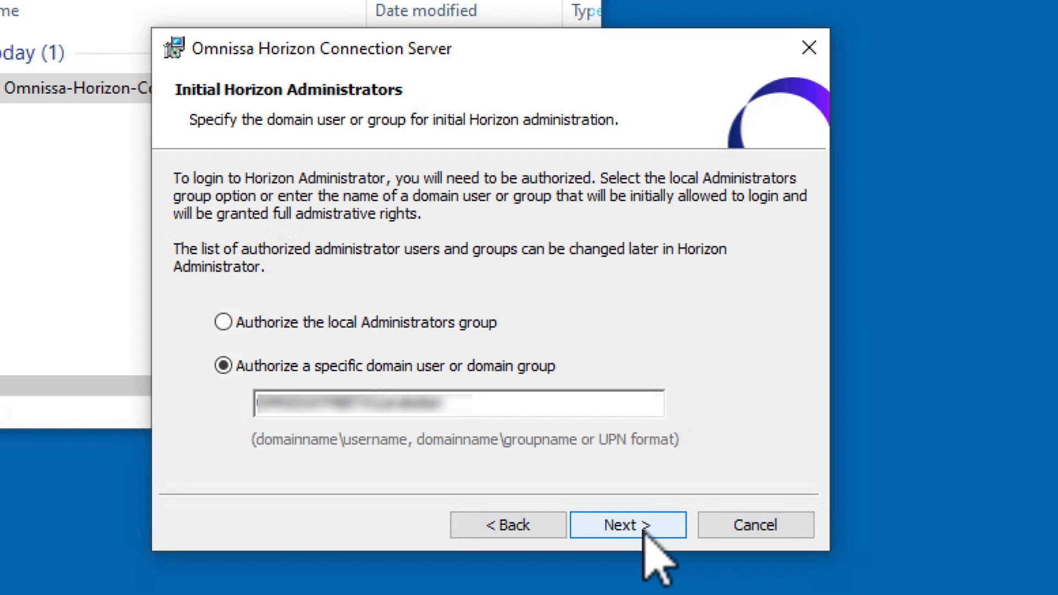
pyautogui.click(627, 524)
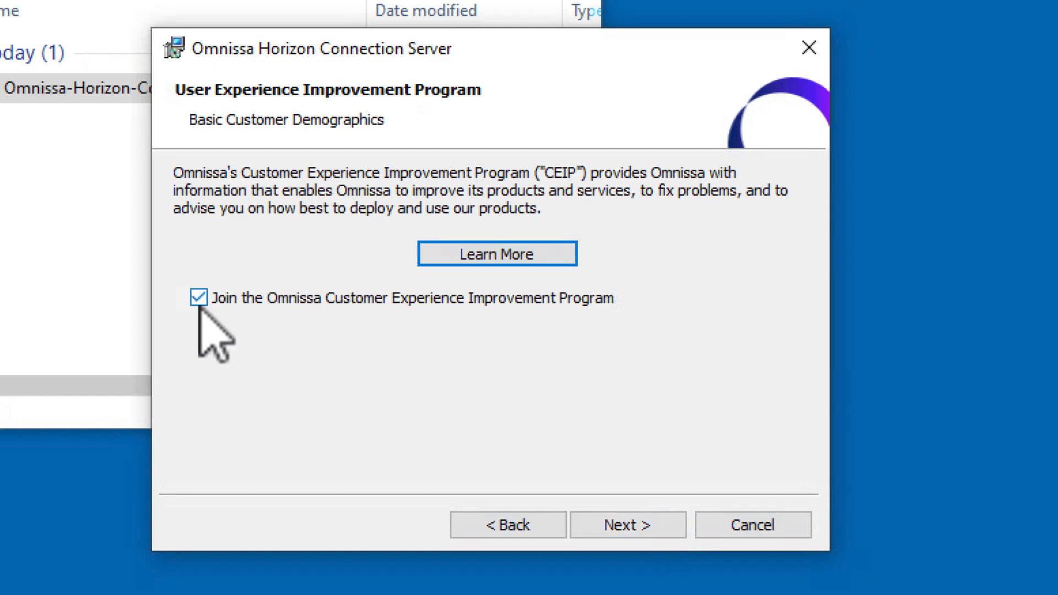
# Step: Decline the Customer Experience Improvement Program and pass the Operational Data Collection notice
pyautogui.click(198, 298)
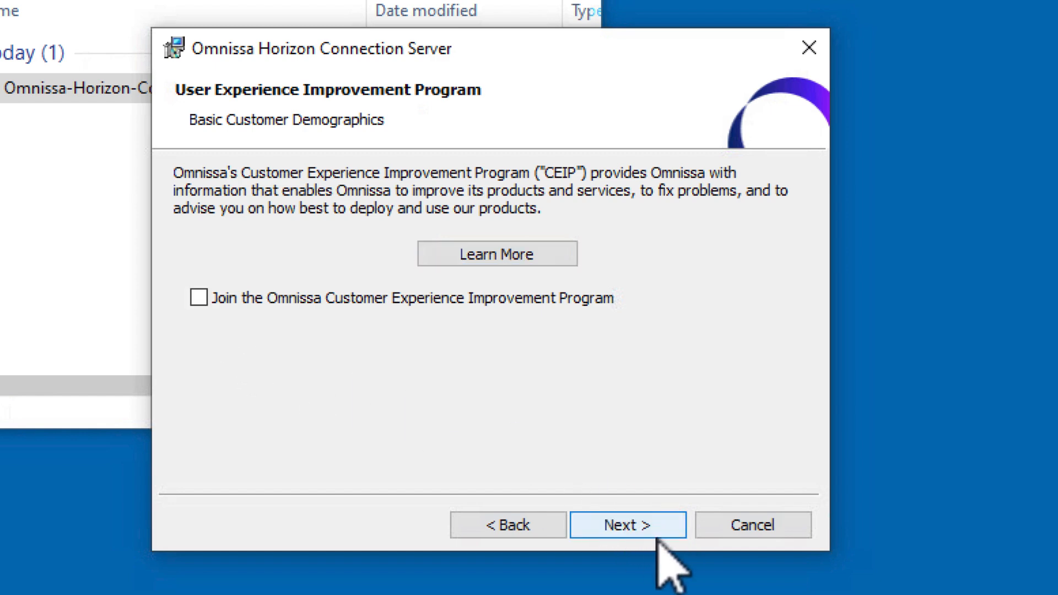
pyautogui.click(626, 524)
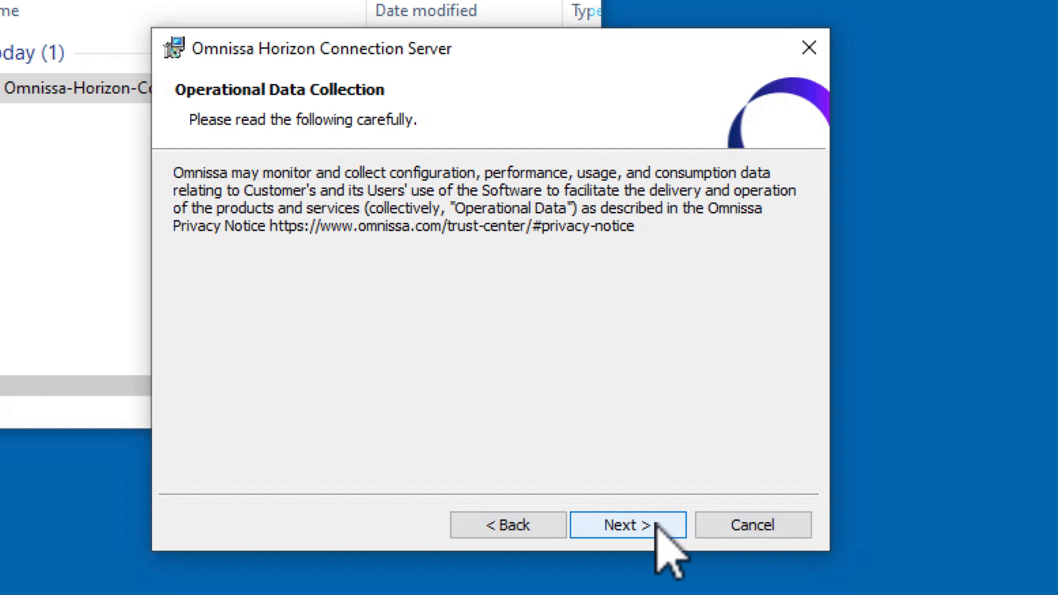
pyautogui.click(626, 524)
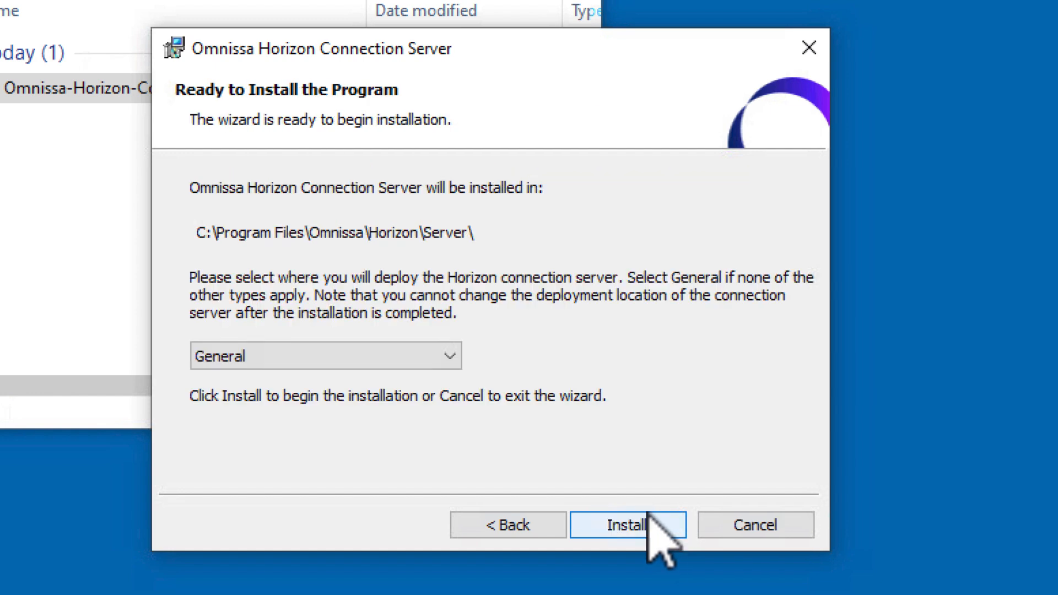
pyautogui.click(445, 356)
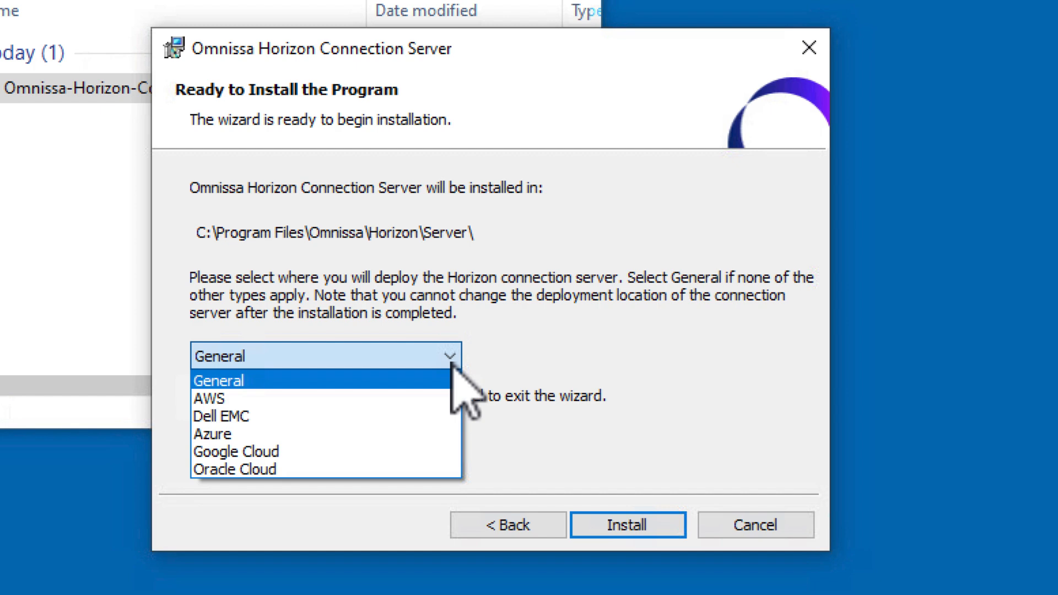
# Step: Keep General as the deployment location and install the Connection Server
pyautogui.click(217, 380)
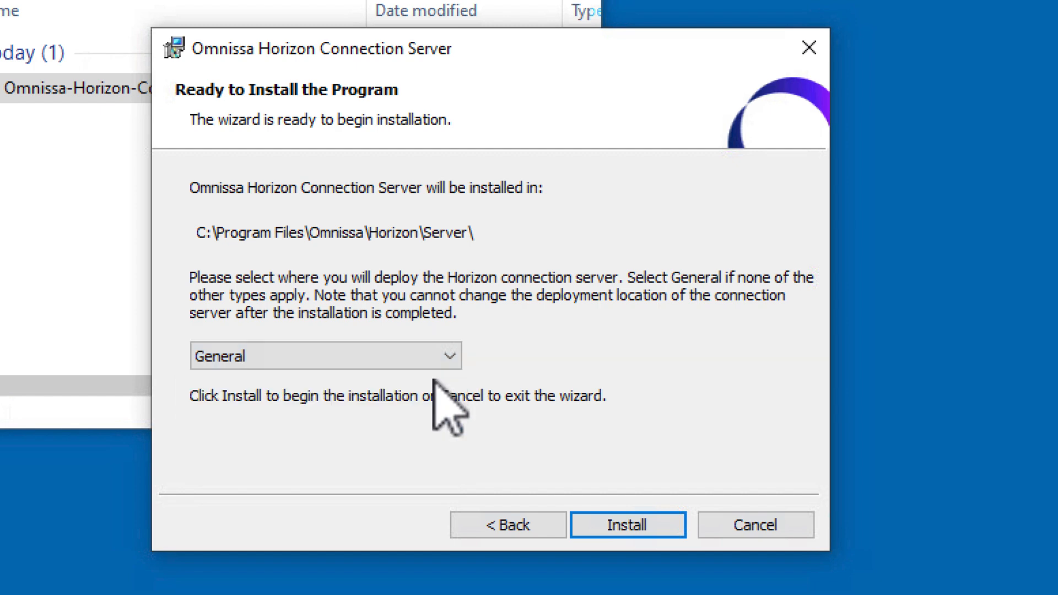
pyautogui.moveTo(626, 525)
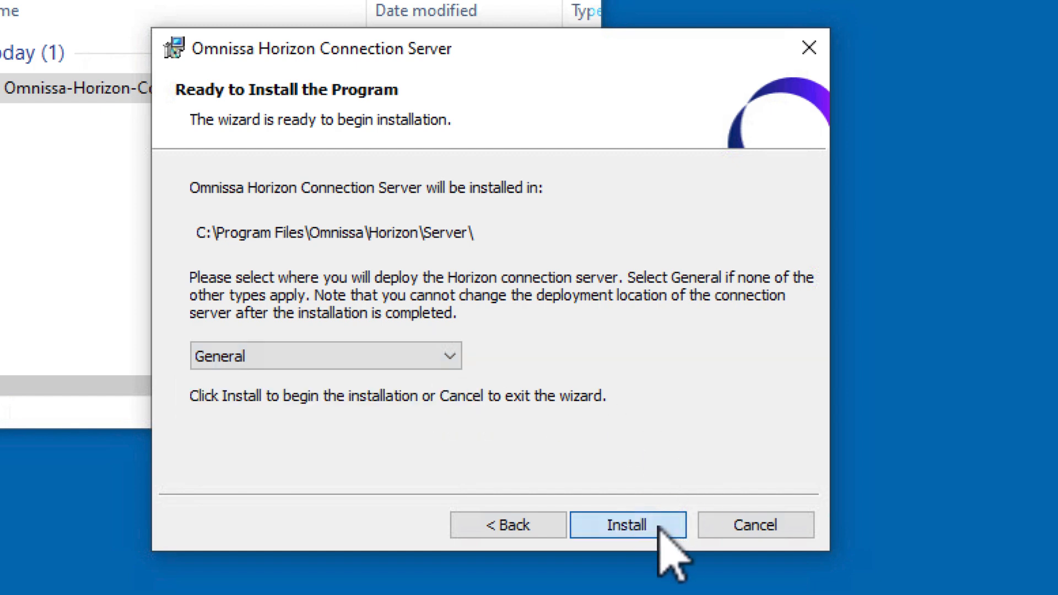
pyautogui.click(627, 525)
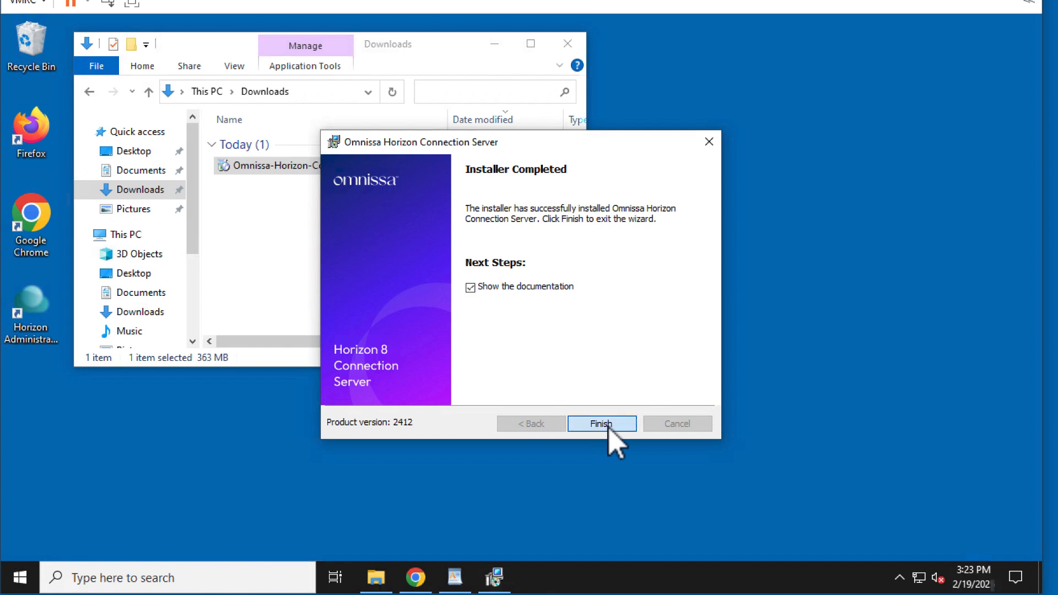
# Step: Finish the completed installer with Show the documentation checked
pyautogui.click(599, 423)
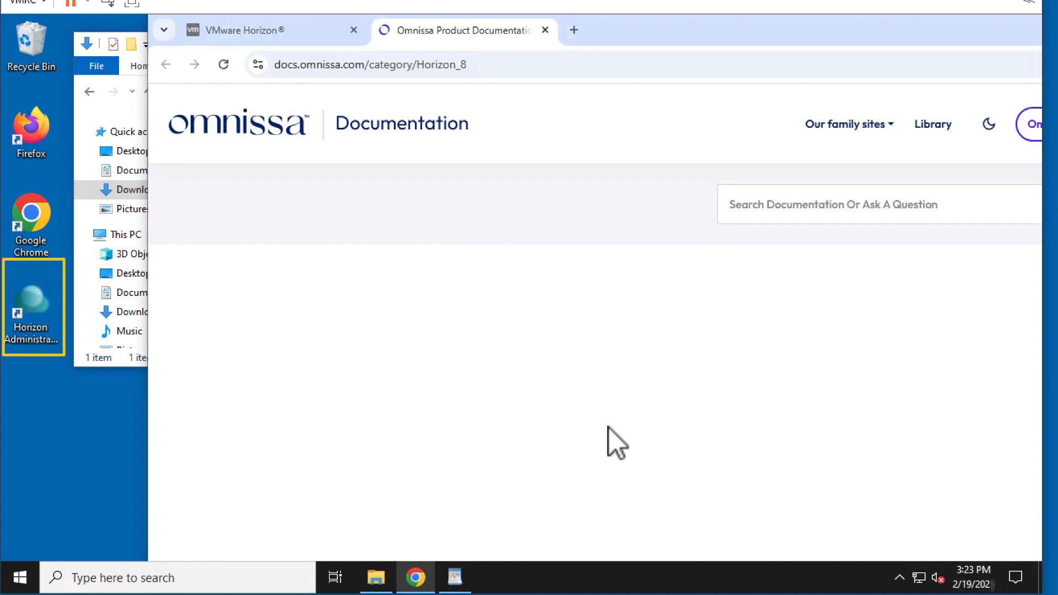